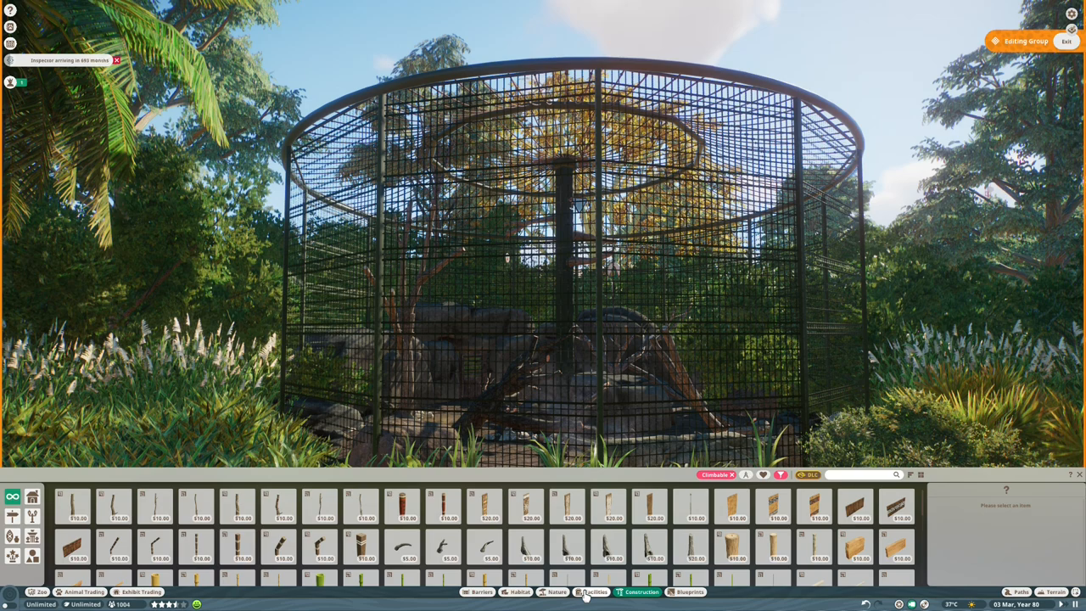
Place a Habitat Education Board by the capuchin enclosure path and close the facilities catalogue
left_click(597, 591)
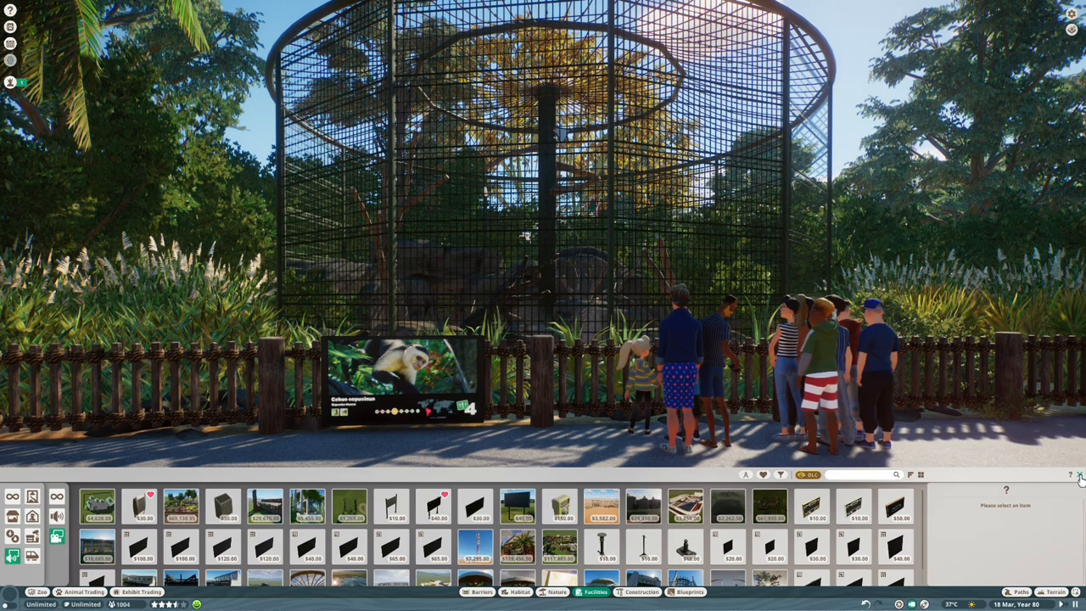
left_click(87, 9)
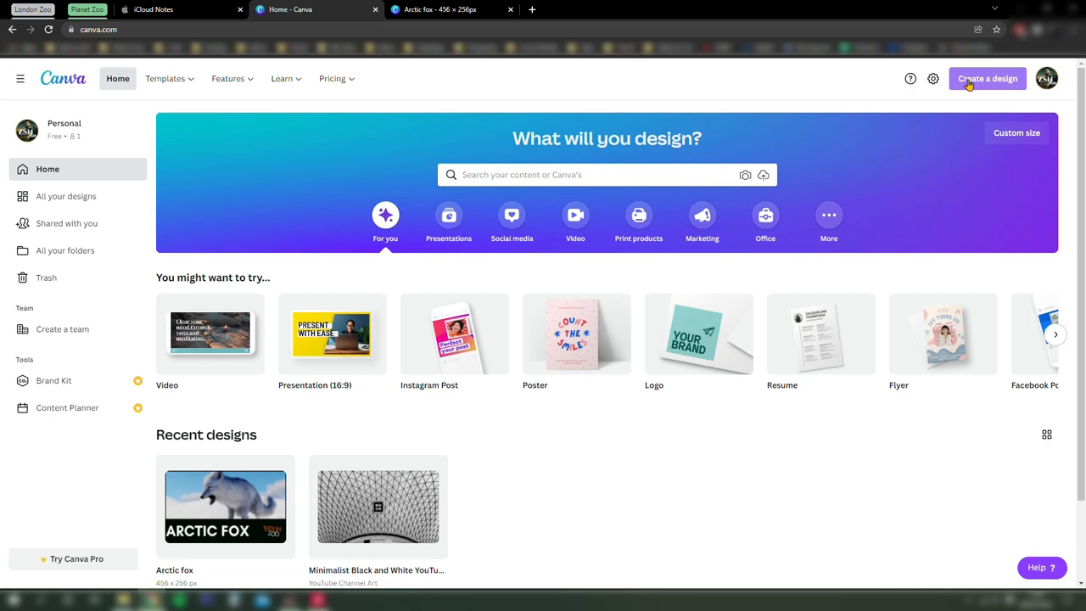
Create a custom-size design with width 456 and height 256 pixels
left_click(1016, 132)
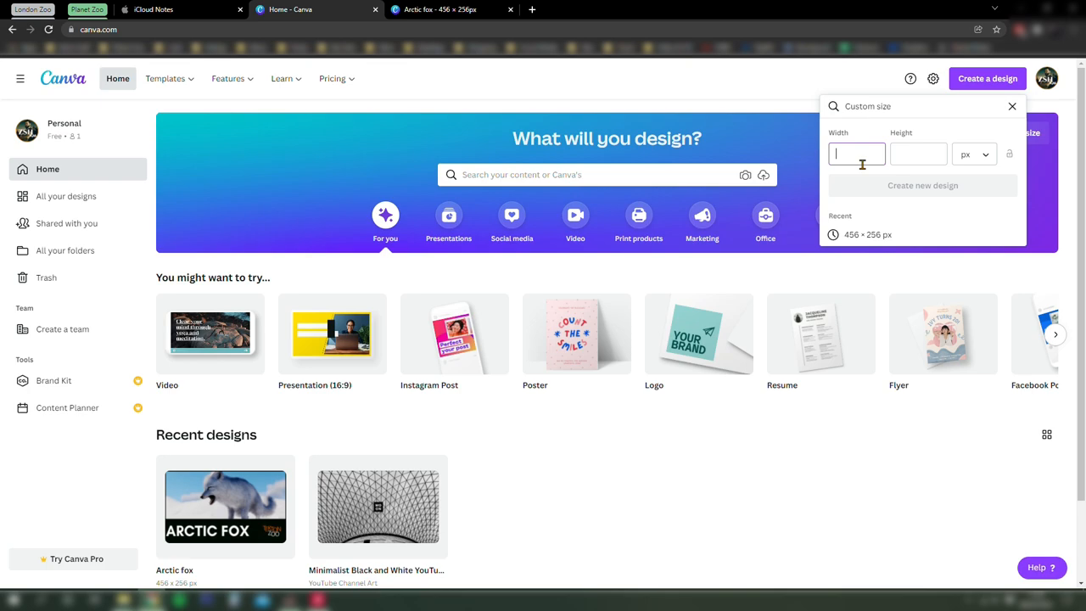
type("456")
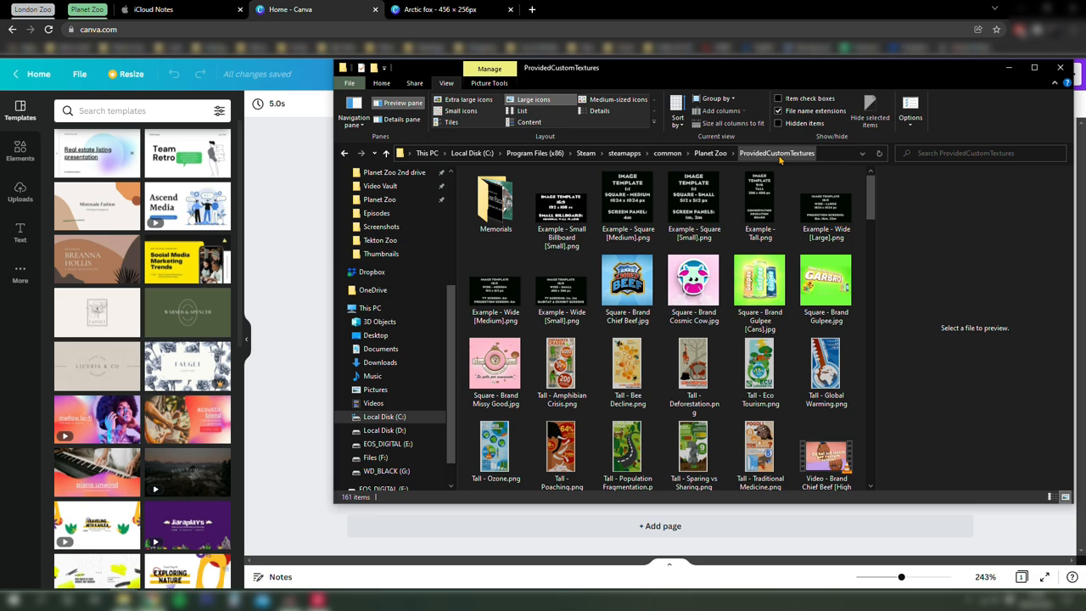
Add the capuchin image from ProvidedCustomTextures and stretch it across the page
scroll("down", 3)
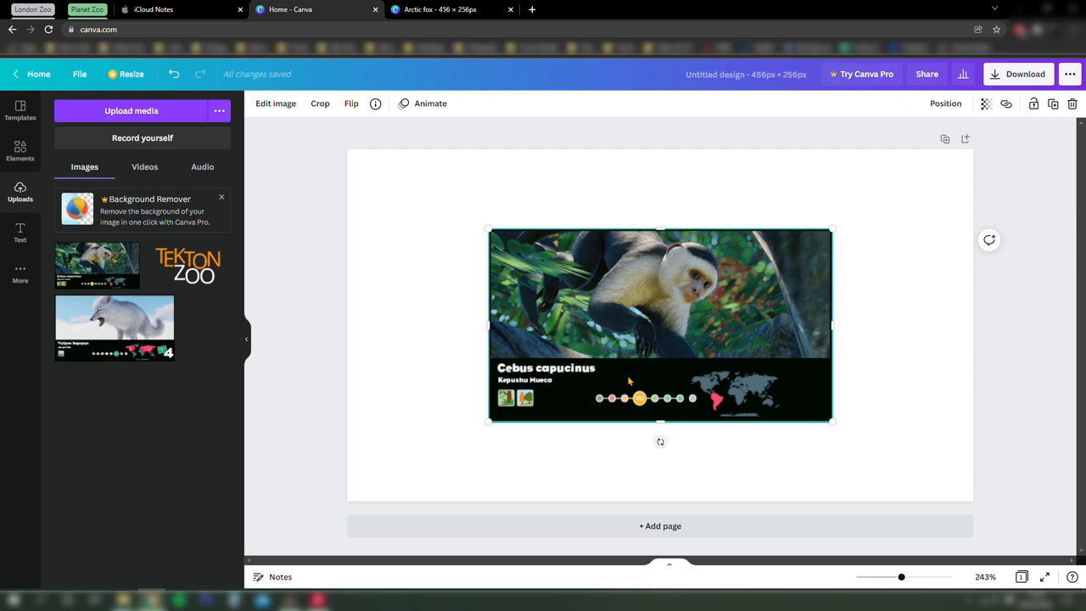
left_click_drag(660, 325, 519, 246)
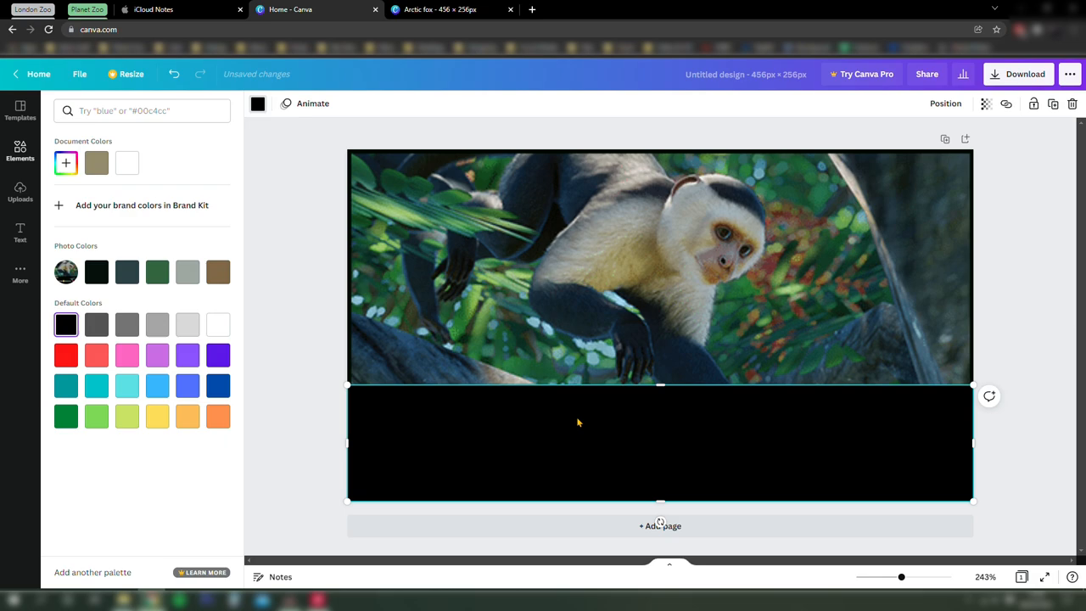
Colour the rectangle over the bottom third solid black
left_click(19, 233)
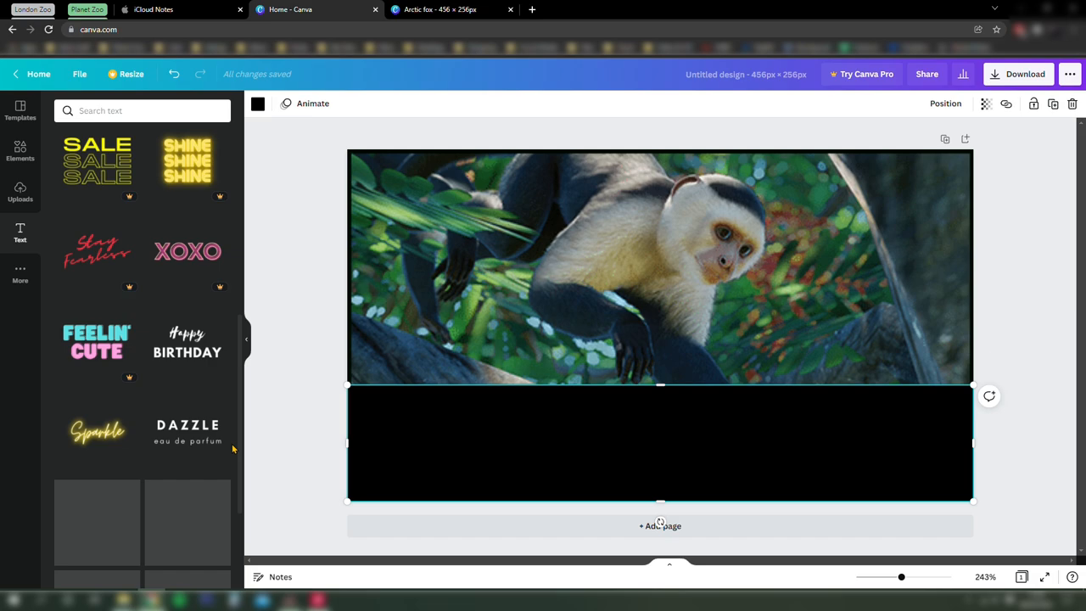
Add DAZZLE-style heading WHITE FACED CAPUCHIN at size 25.5, placed in the black band
left_click(188, 430)
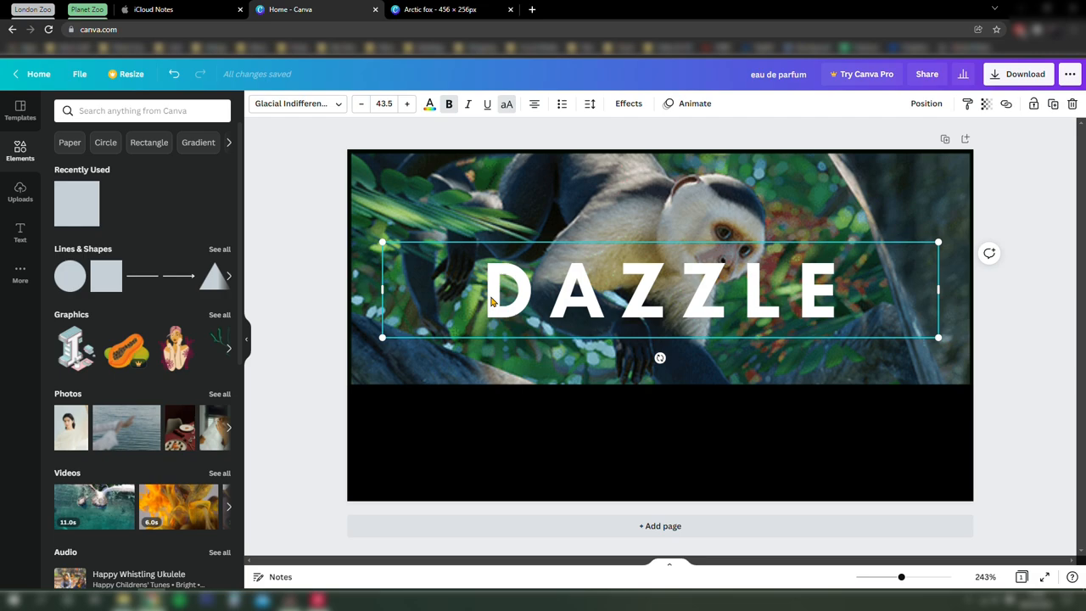
type("WHITE FACED CAPUCHIN")
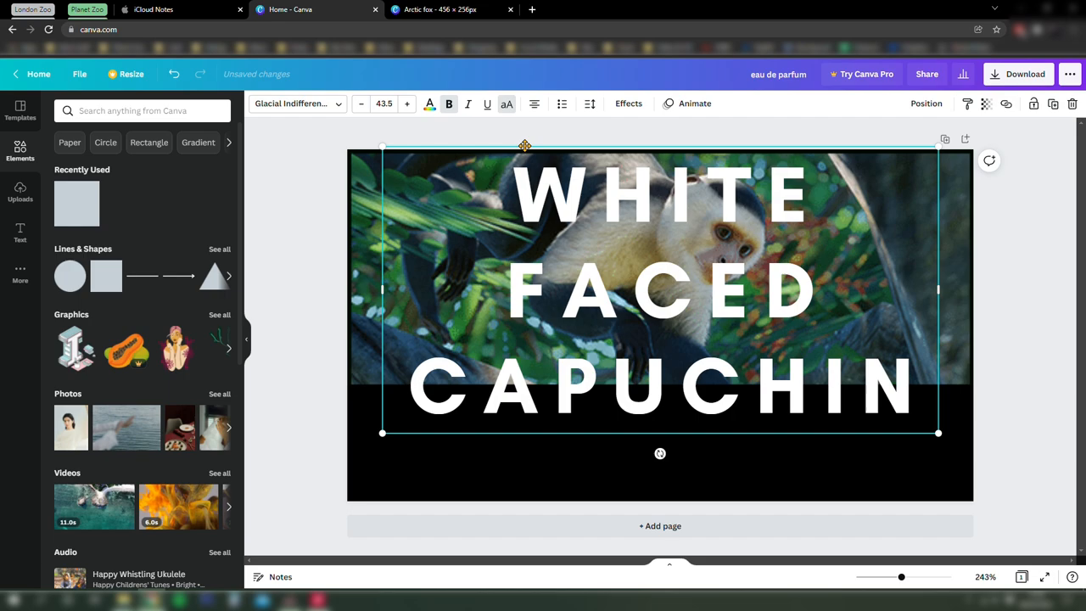
left_click(590, 103)
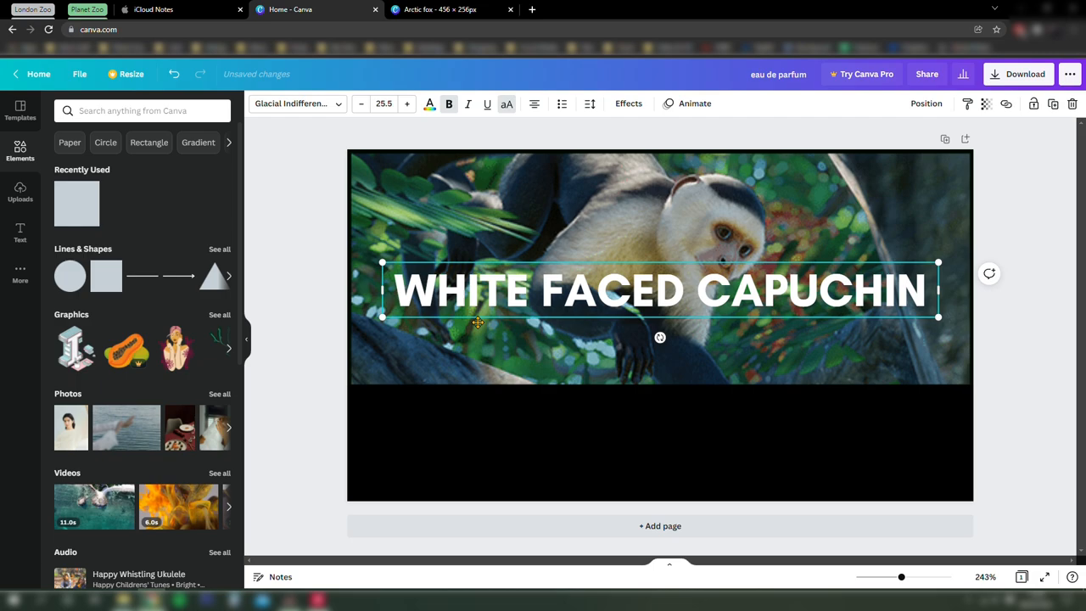
left_click_drag(660, 291, 630, 416)
type("Pamoja wildlife park")
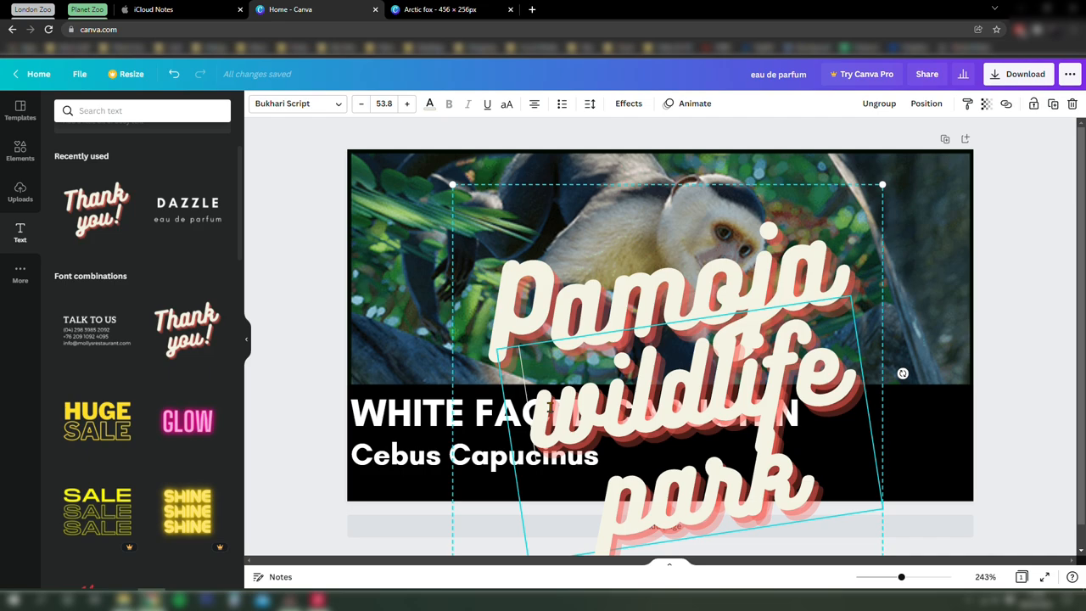
Recolour the Pamoja wildlife park text orange
left_click(429, 103)
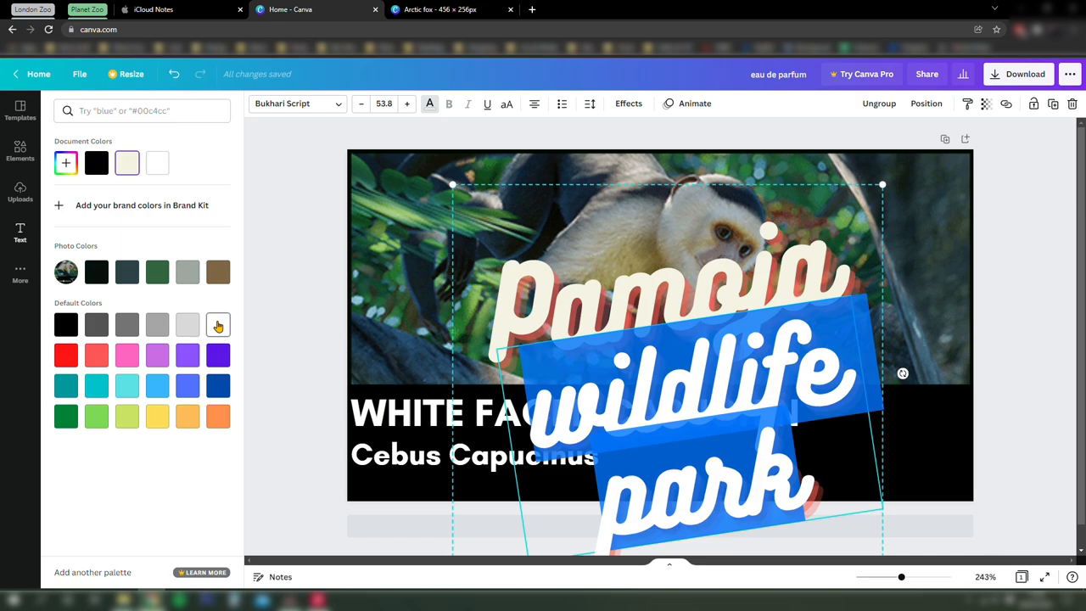
left_click(157, 416)
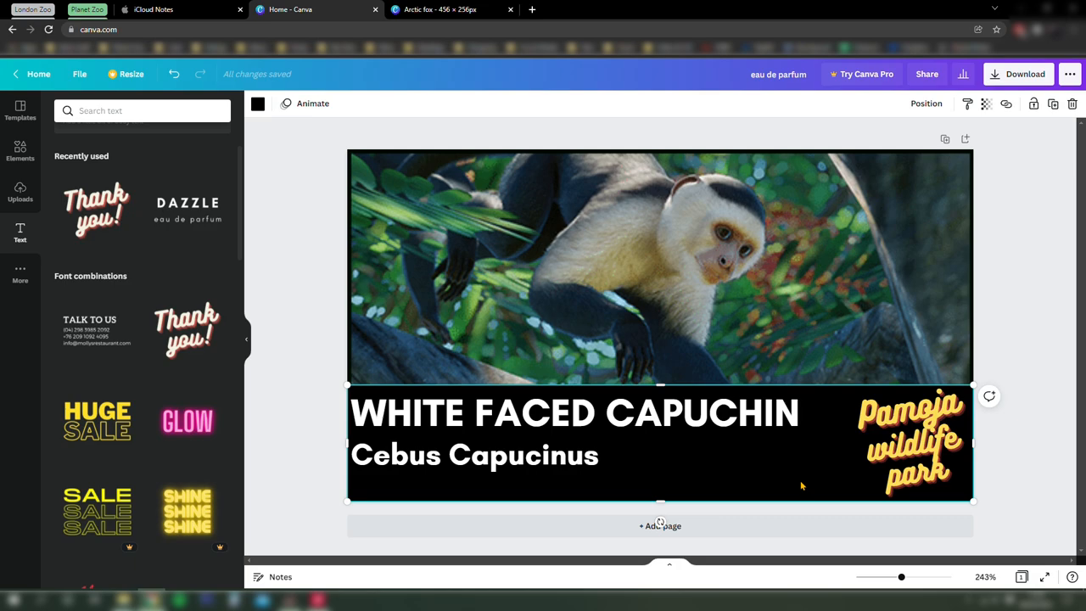
mouse_move(443, 236)
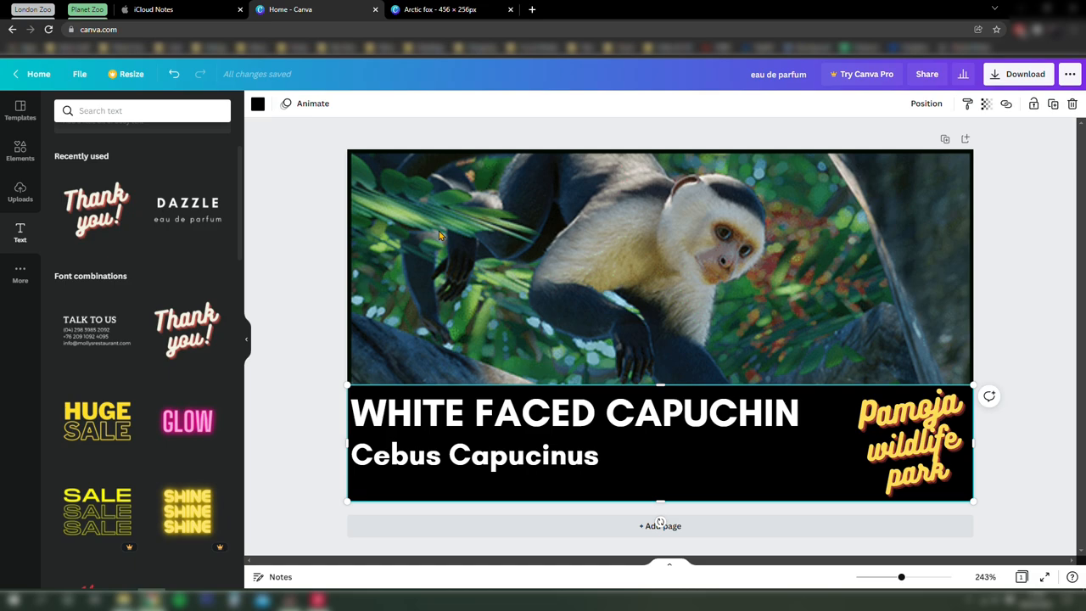
left_click(1024, 73)
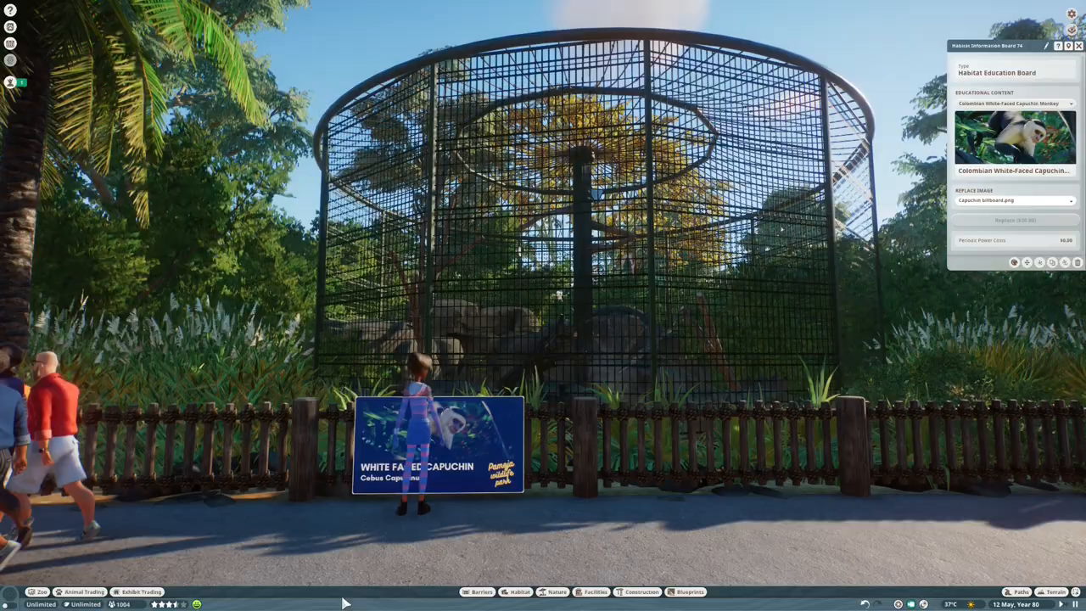
Replace the board image with Capuchin billboard2.png from the user folder
left_click(1072, 199)
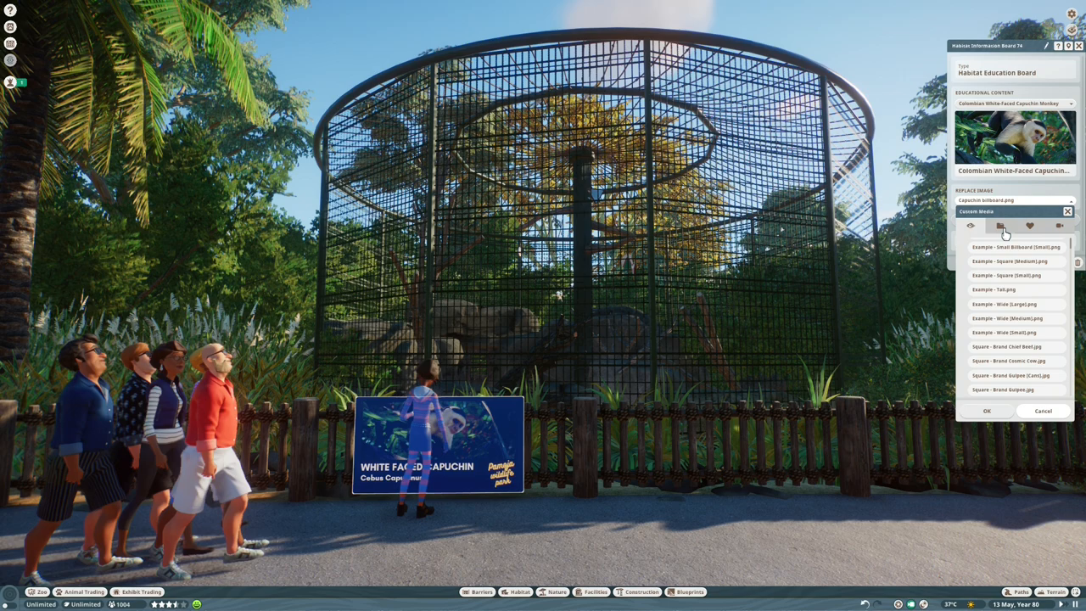
left_click(1000, 225)
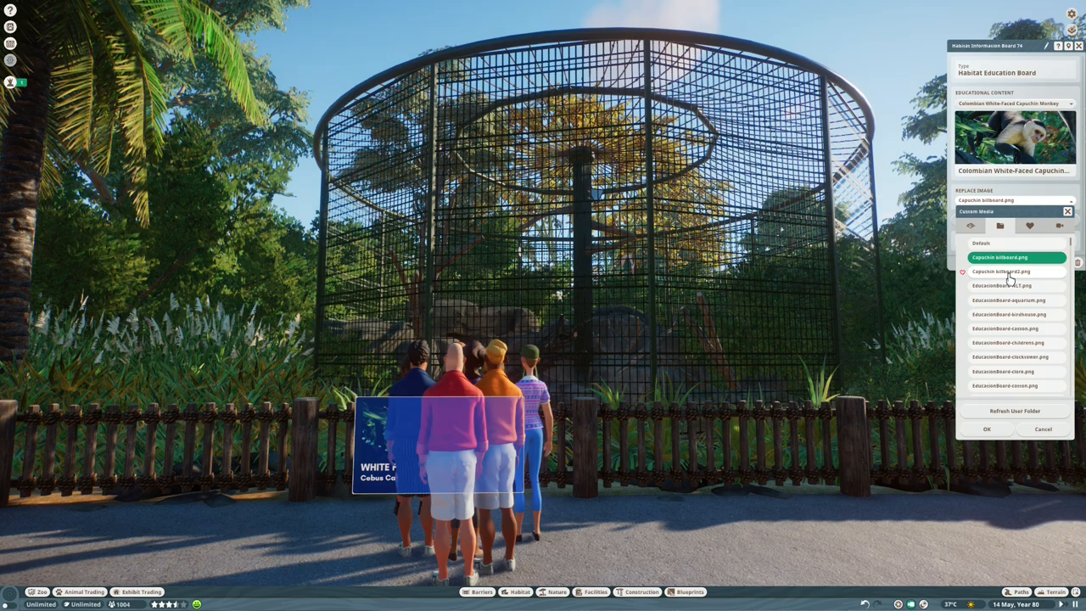
left_click(986, 428)
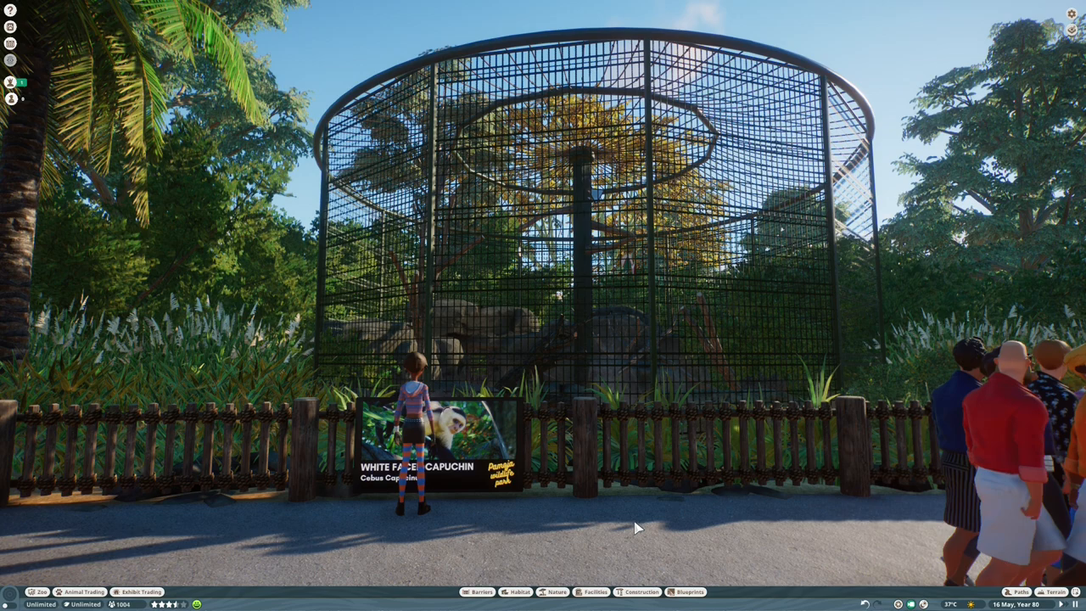